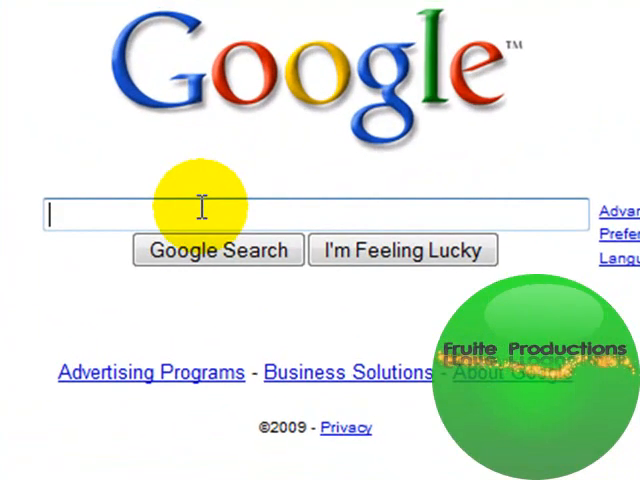
# Search Google for 'stardock' to reach the Stardock website.
pyautogui.write('stardock')
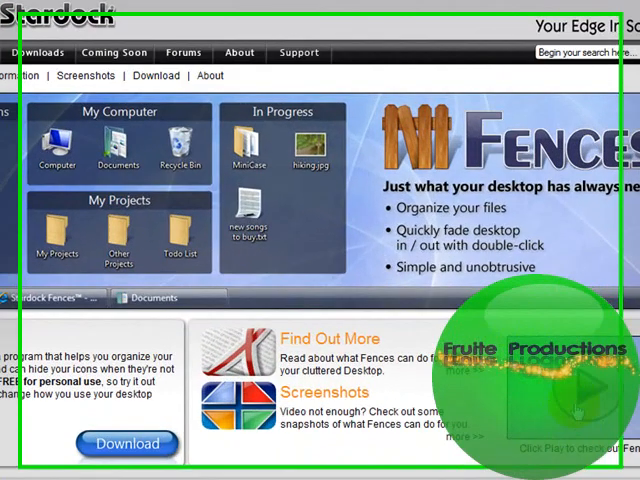
# Watch the Fences demo video, then request the Fences download.
pyautogui.click(572, 388)
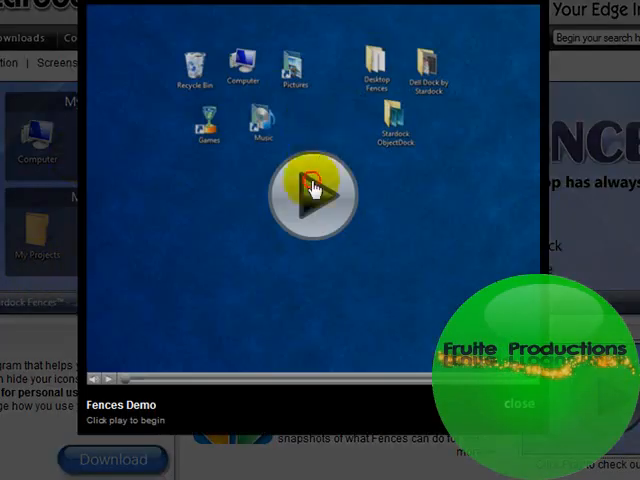
pyautogui.click(312, 192)
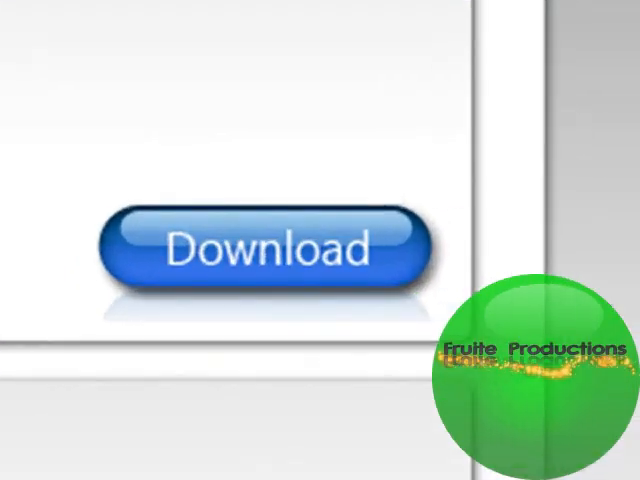
pyautogui.click(256, 250)
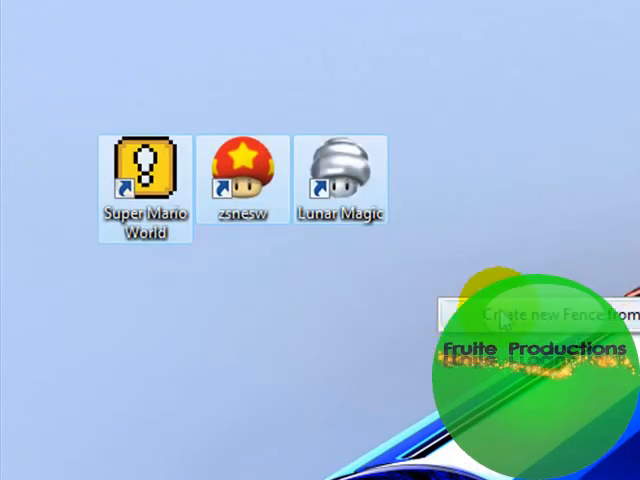
# Create a fence from the three Mario icons and start naming it 'Super Mario World Editing'.
pyautogui.click(548, 316)
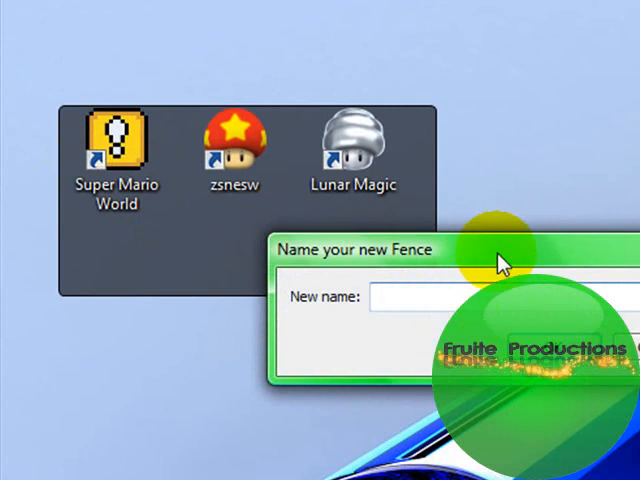
pyautogui.write('Super Mairo World Editing')
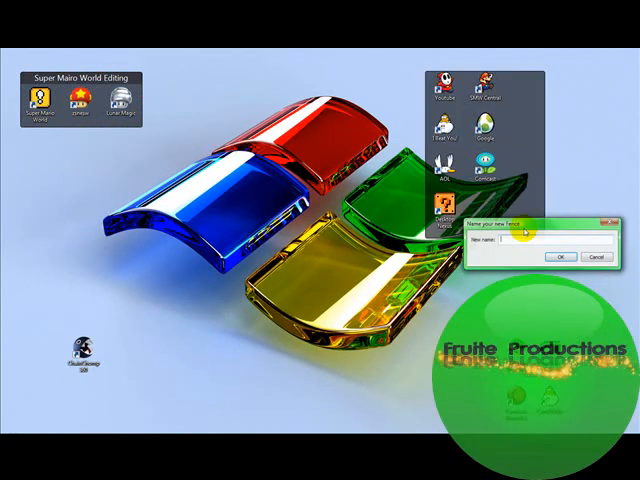
# Name the web-icons fence 'Websites', then fence the lone lower-left icon as 'Virus'.
pyautogui.write('W')
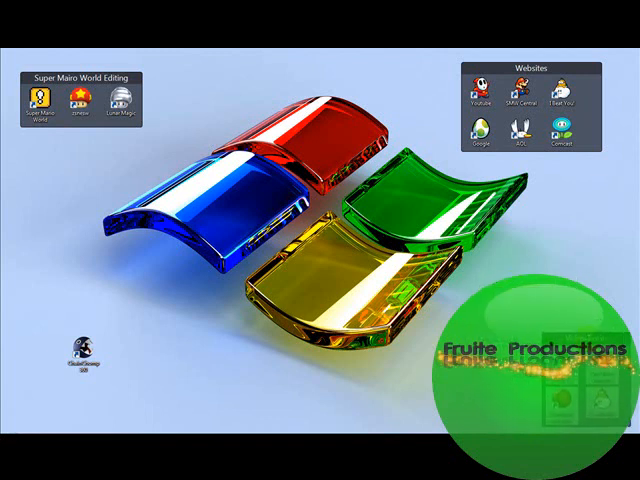
pyautogui.click(80, 344)
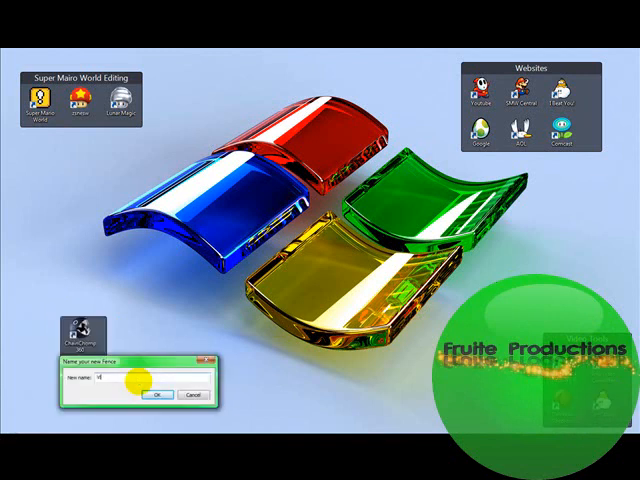
pyautogui.write('Virus')
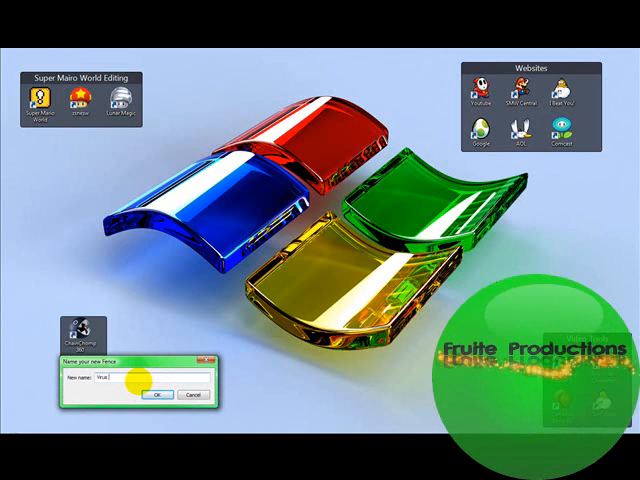
pyautogui.click(156, 392)
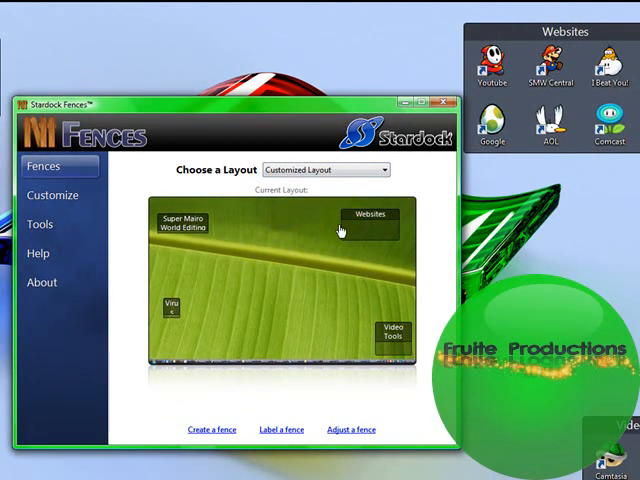
# View the move-fence help from the fence's context menu and dismiss it.
pyautogui.rightClick(368, 216)
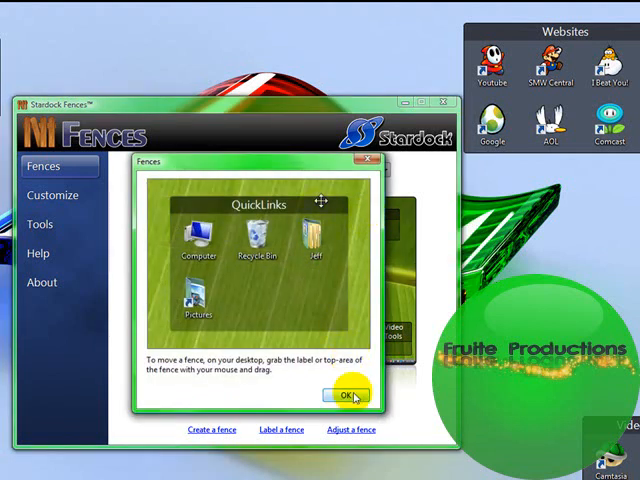
pyautogui.click(52, 196)
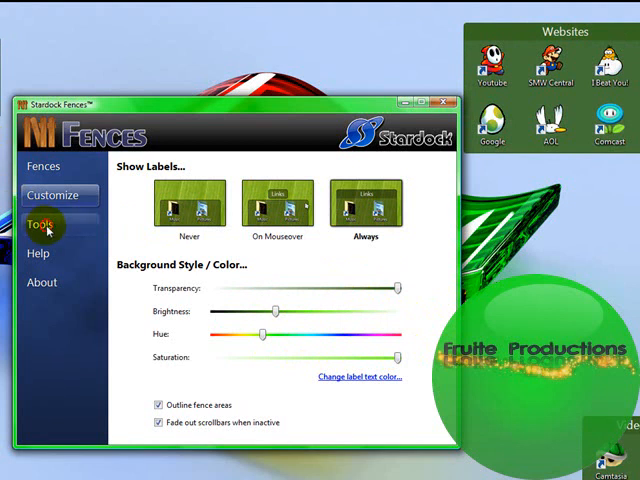
# Delete the existing snapshot from the Tools snapshot list.
pyautogui.click(40, 226)
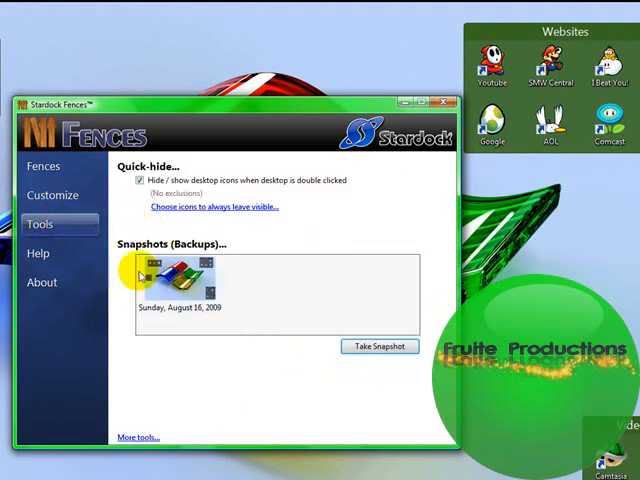
pyautogui.doubleClick(178, 276)
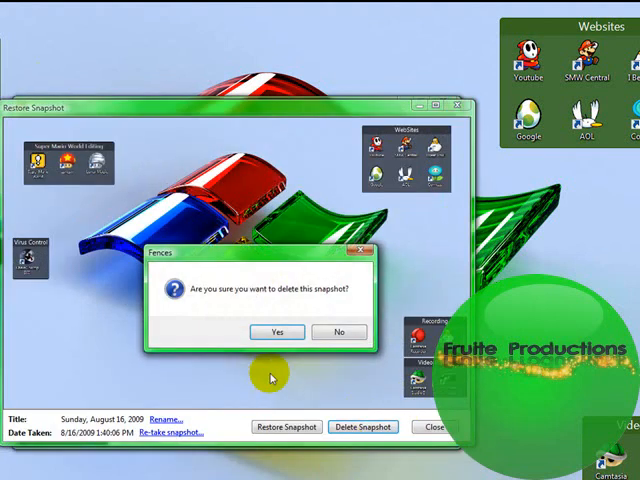
pyautogui.click(276, 332)
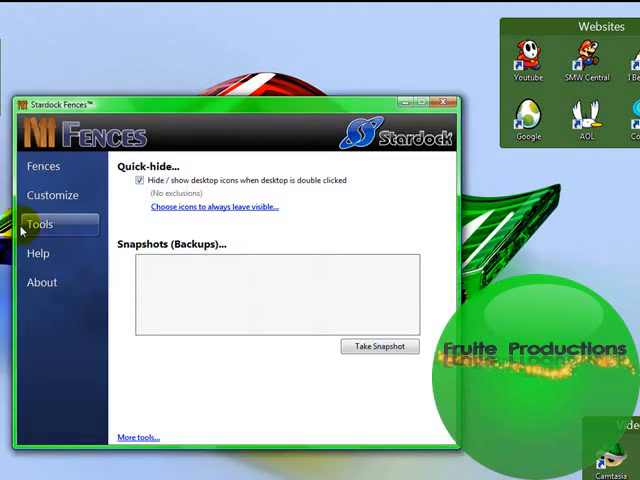
# Take a new snapshot with the default name and restore the desktop from it.
pyautogui.click(380, 346)
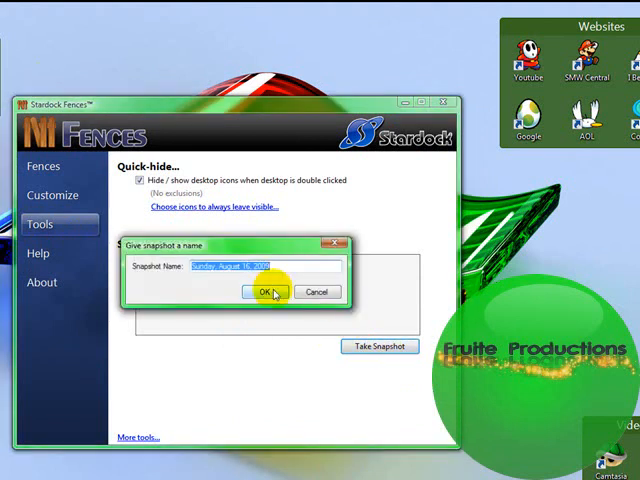
pyautogui.click(264, 292)
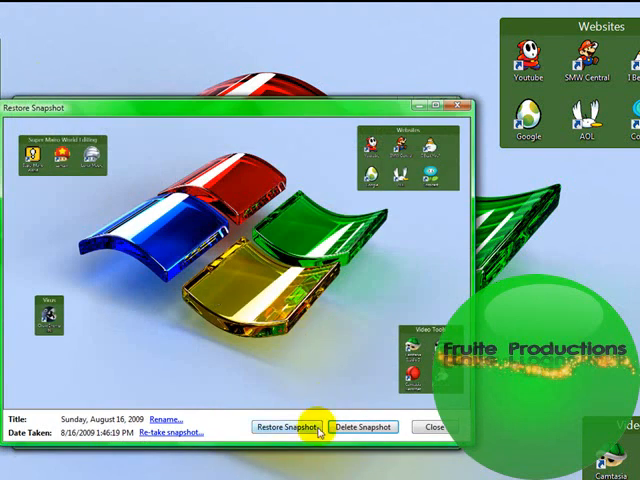
pyautogui.click(286, 428)
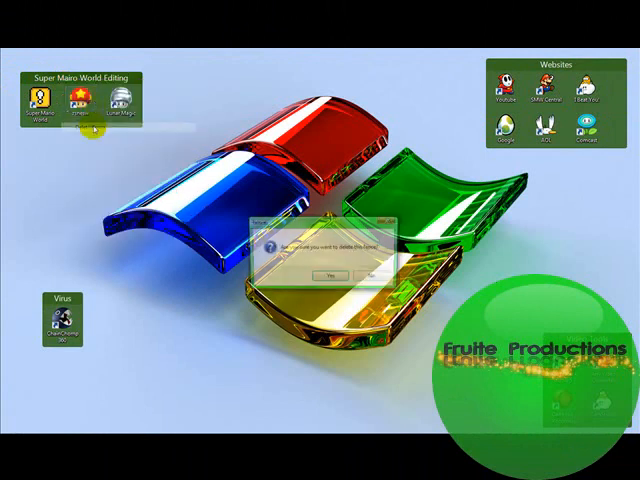
# Acknowledge the snapshot restore message.
pyautogui.click(328, 276)
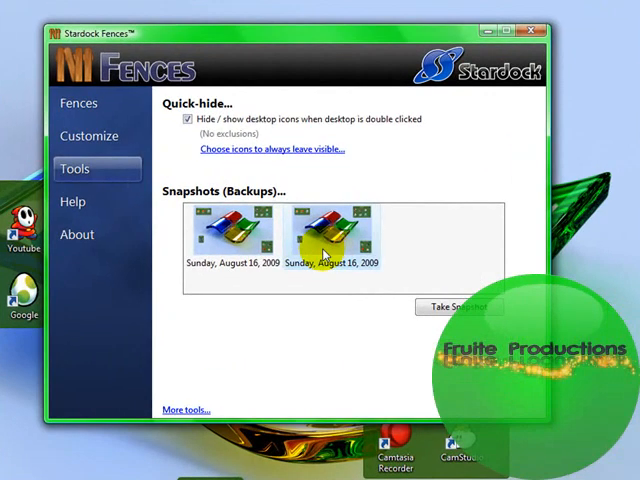
# Back out of deleting the newer snapshot, then restore the desktop from it.
pyautogui.doubleClick(324, 230)
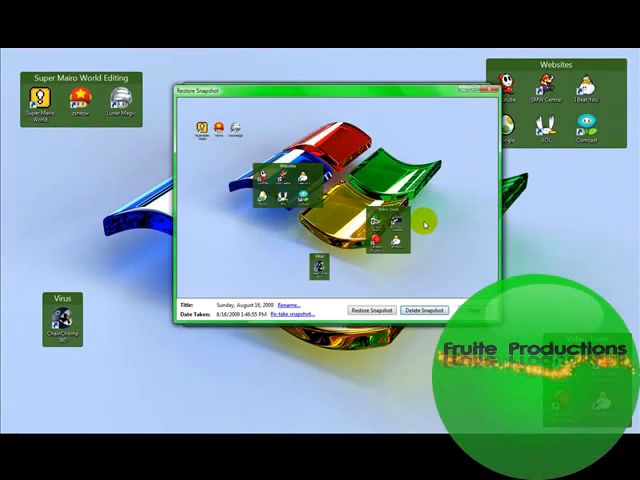
pyautogui.click(424, 310)
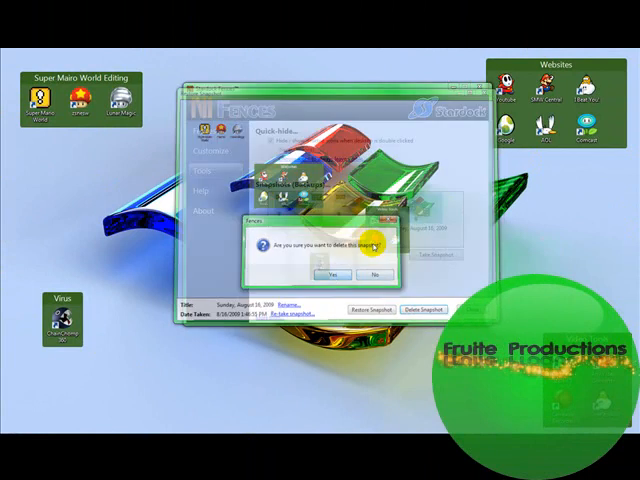
pyautogui.click(336, 272)
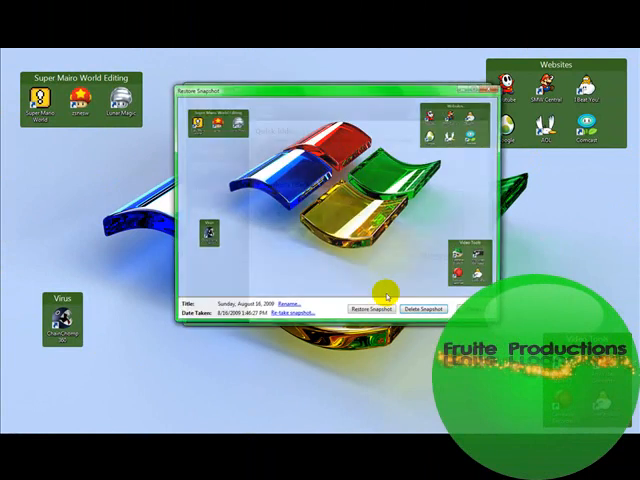
pyautogui.click(432, 308)
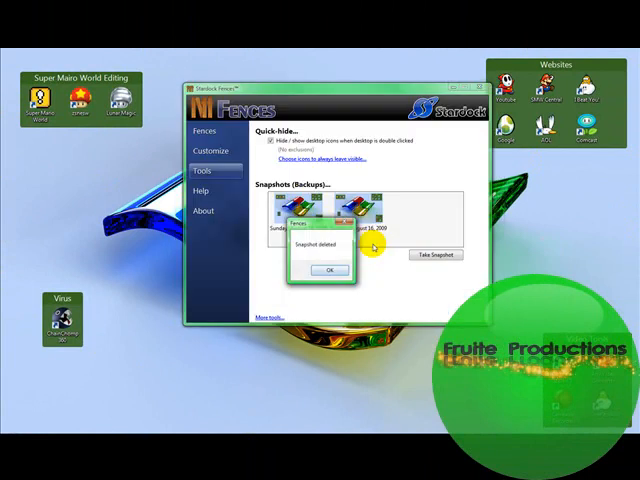
pyautogui.click(328, 270)
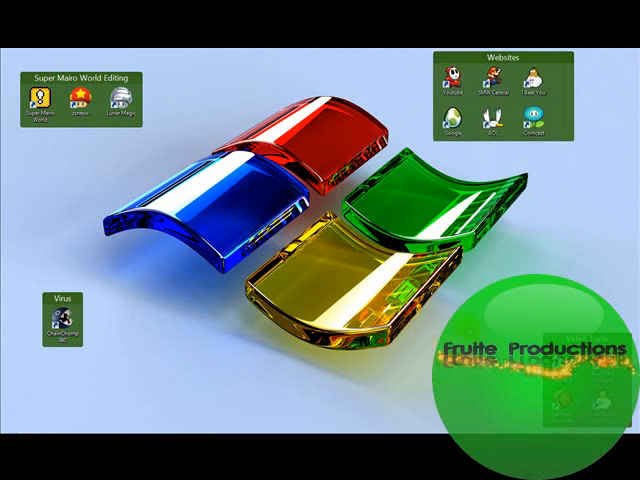
pyautogui.moveTo(196, 130)
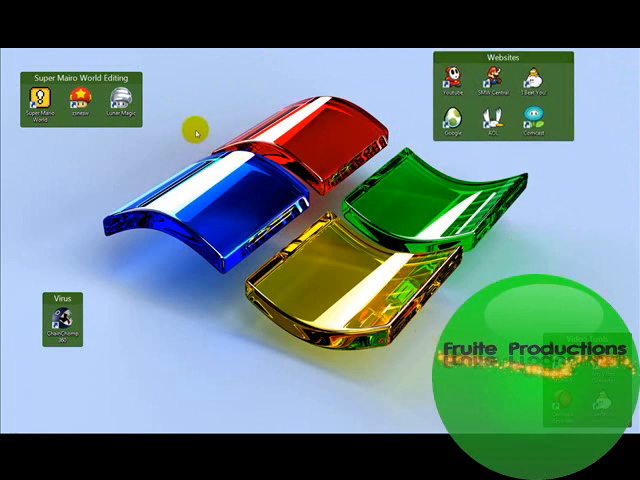